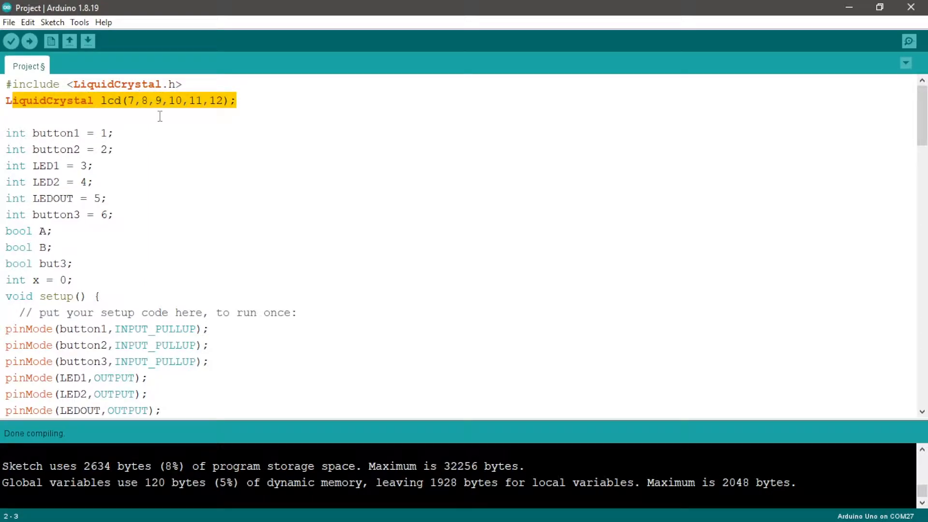
Walk through the opening lines of the sketch, selecting and scrolling past the declarations.
click(31, 132)
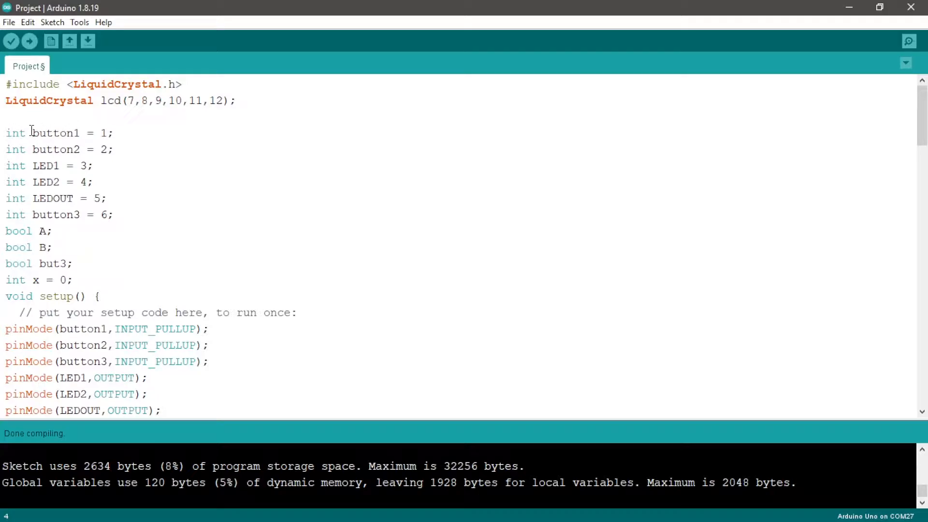
click(52, 247)
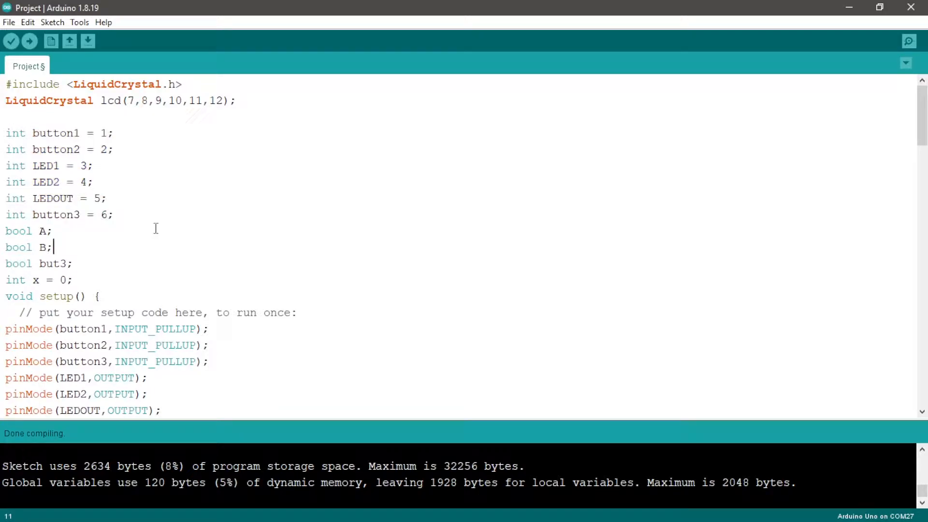
click(102, 149)
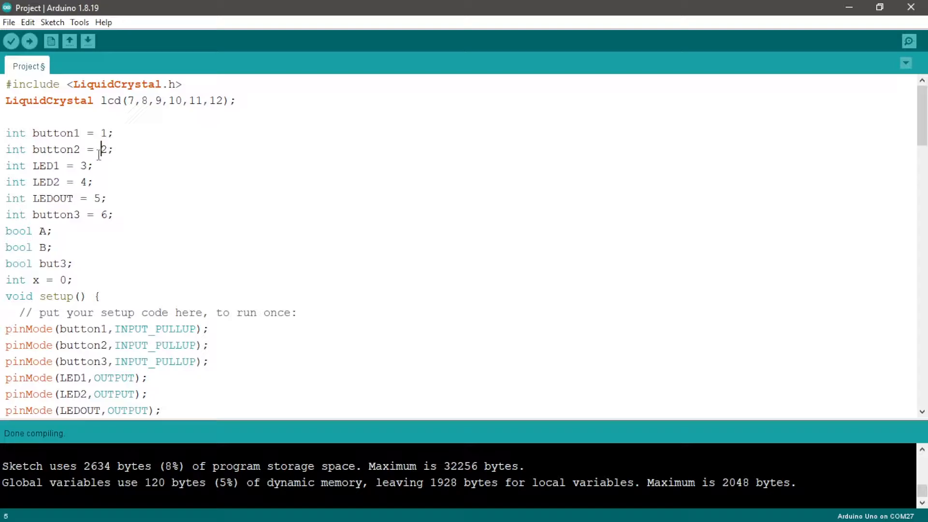
scroll(down, 3)
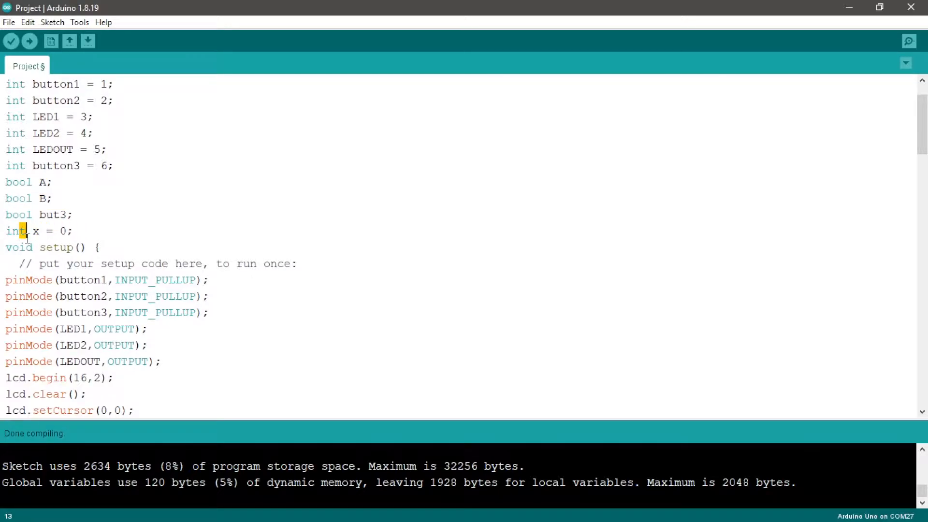
scroll(down, 3)
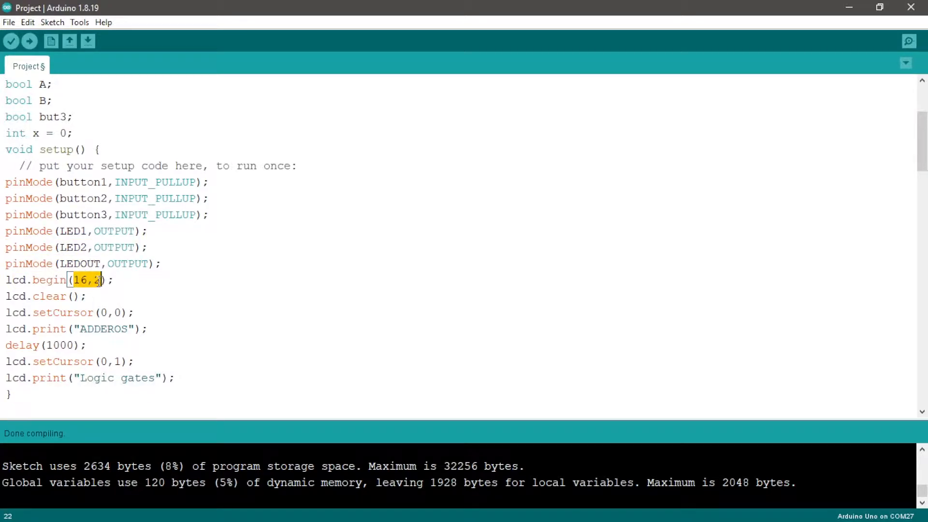
click(88, 297)
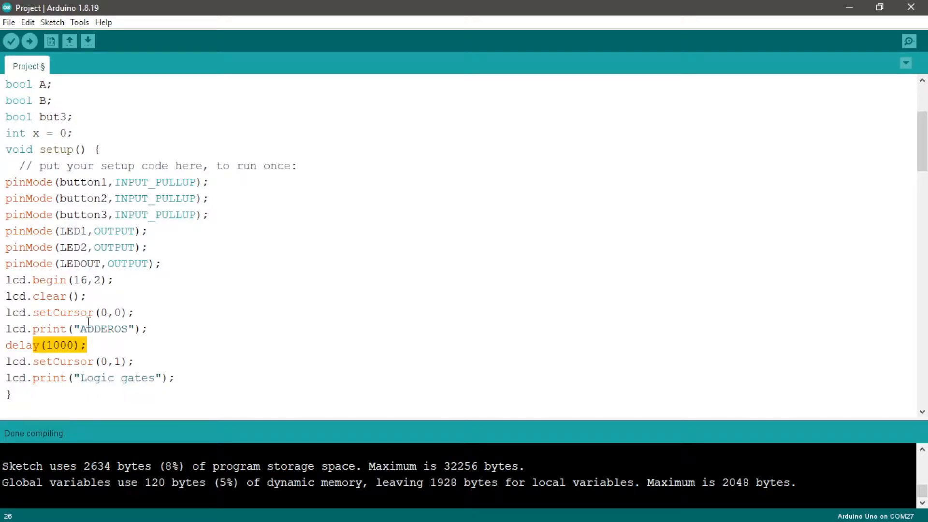
Continue down through the loop code, selecting the mode-handling lines for review.
scroll(down, 3)
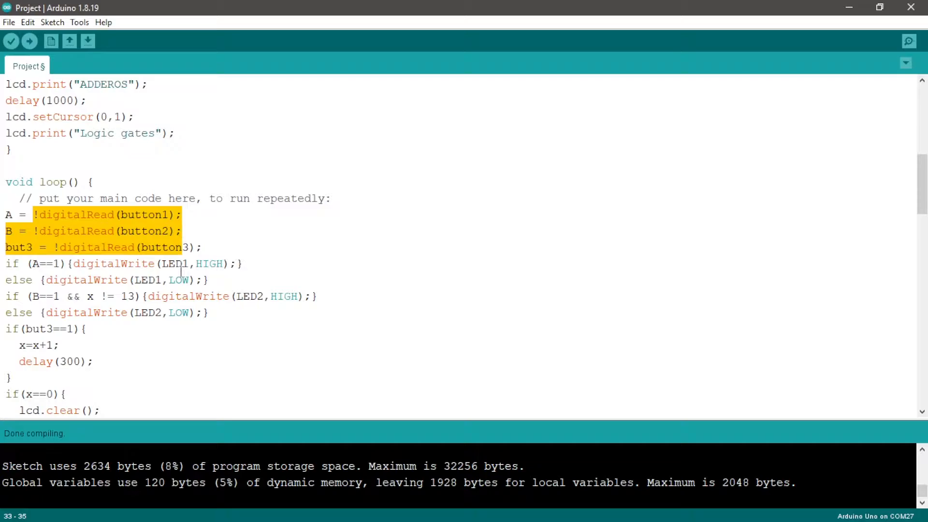
scroll(down, 3)
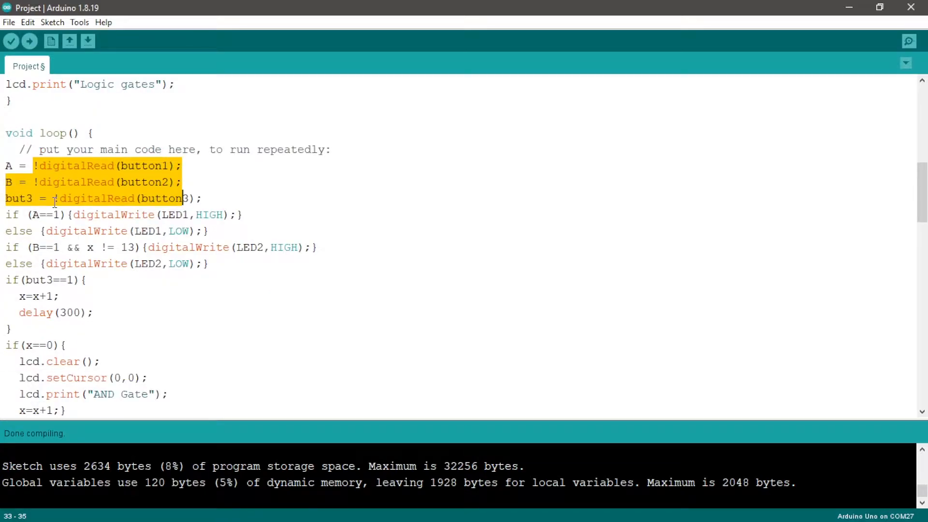
click(42, 182)
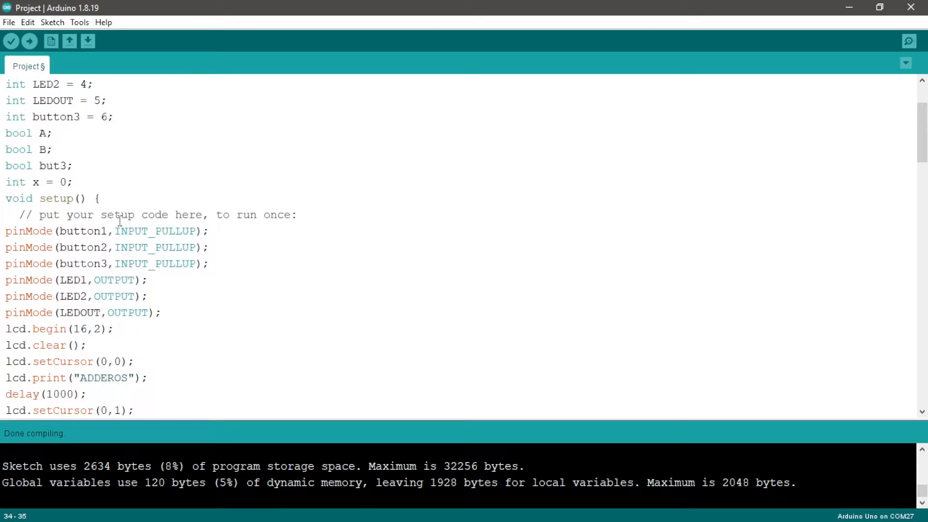
drag(118, 214, 148, 280)
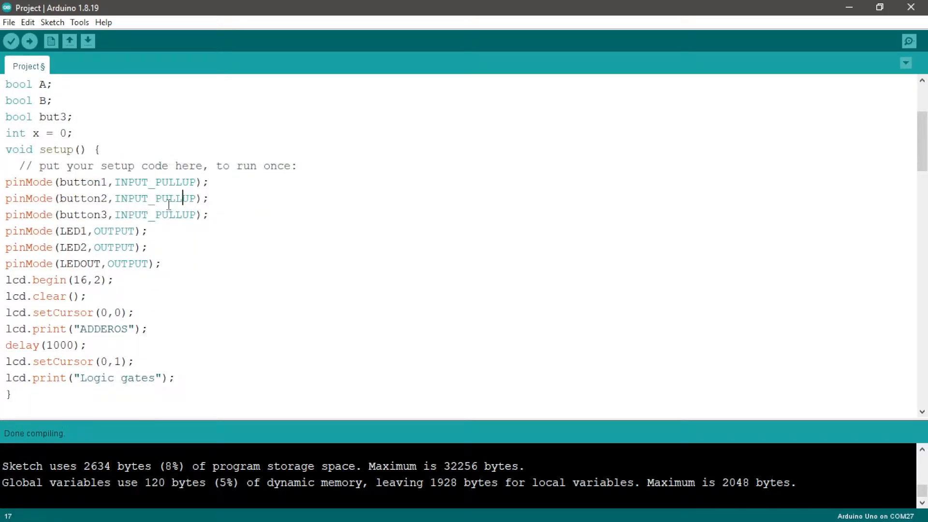
scroll(down, 3)
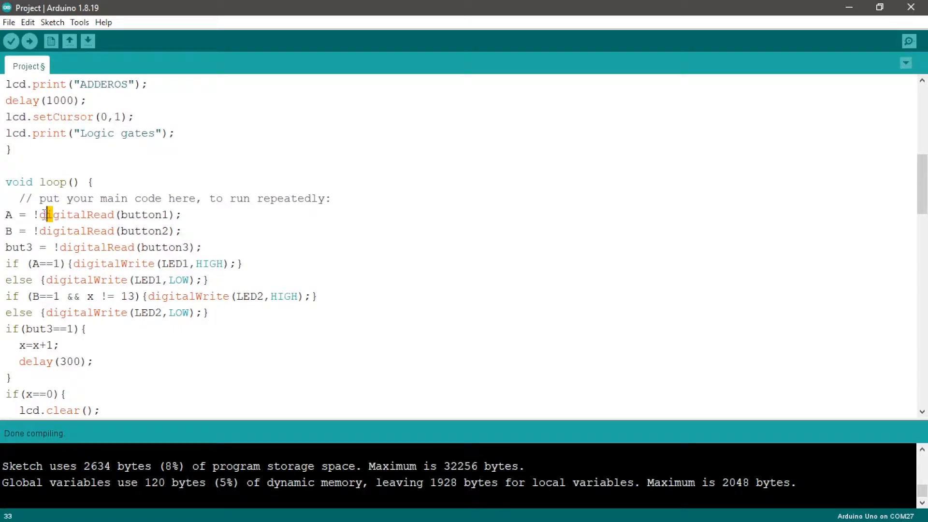
scroll(down, 3)
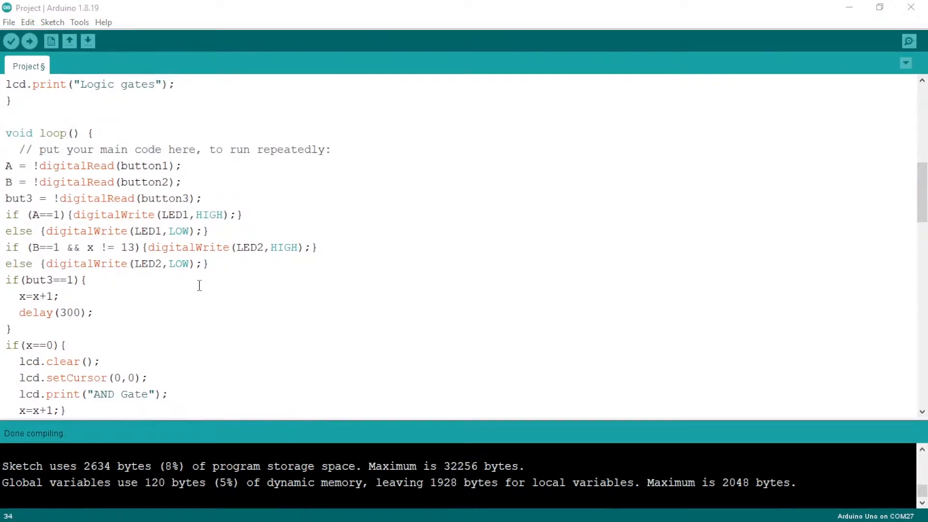
mouse_move(256, 236)
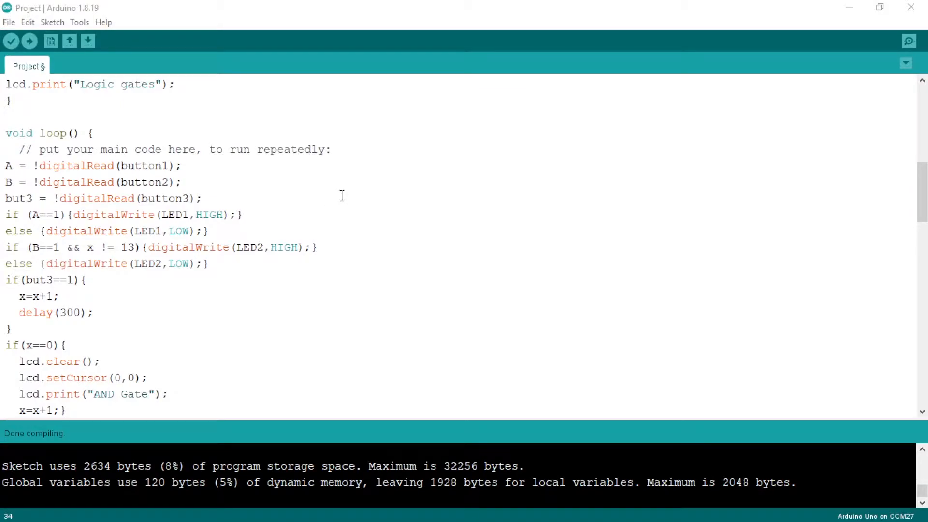
Highlight the condition that turns LED1 on and the x != 13 part of LED2's condition.
drag(18, 214, 114, 214)
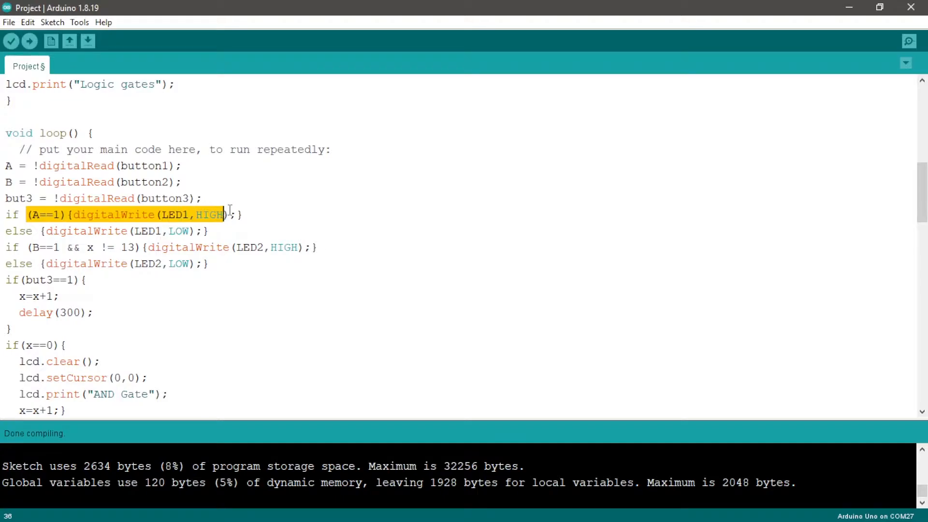
click(190, 231)
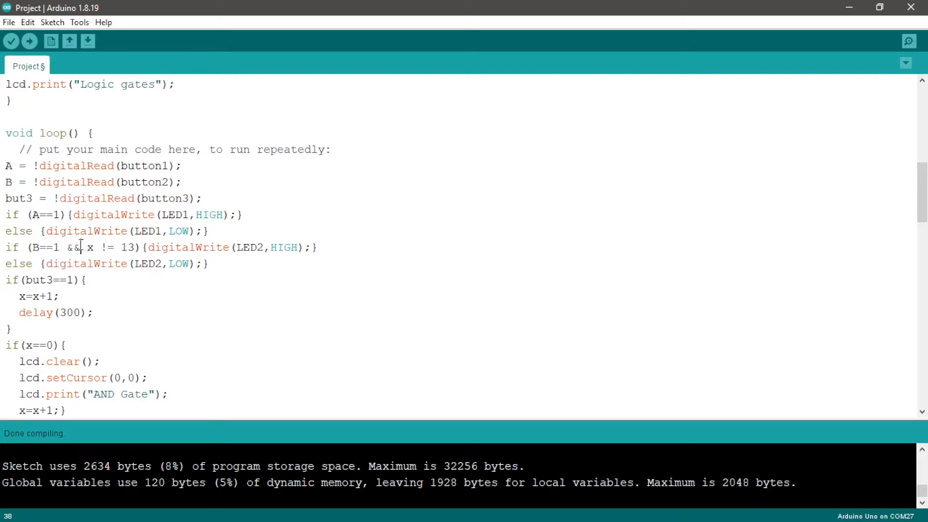
drag(83, 248, 136, 248)
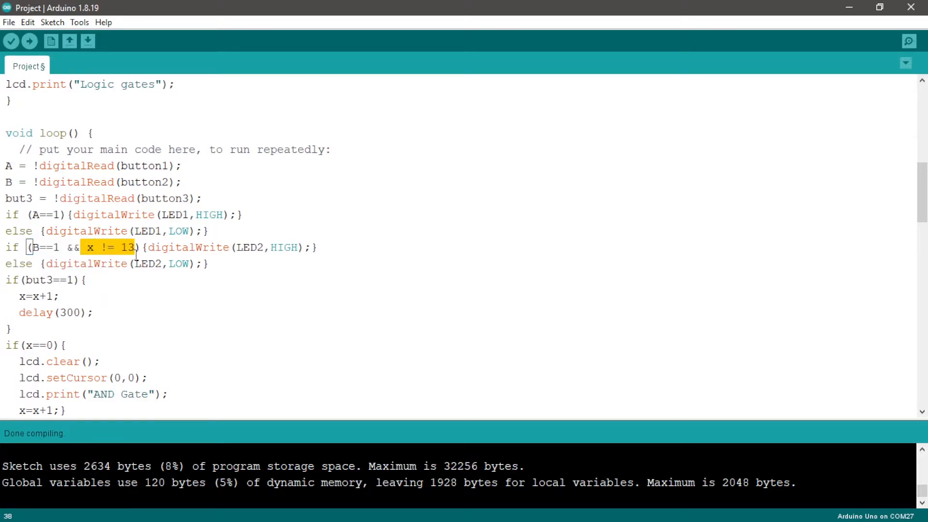
click(139, 263)
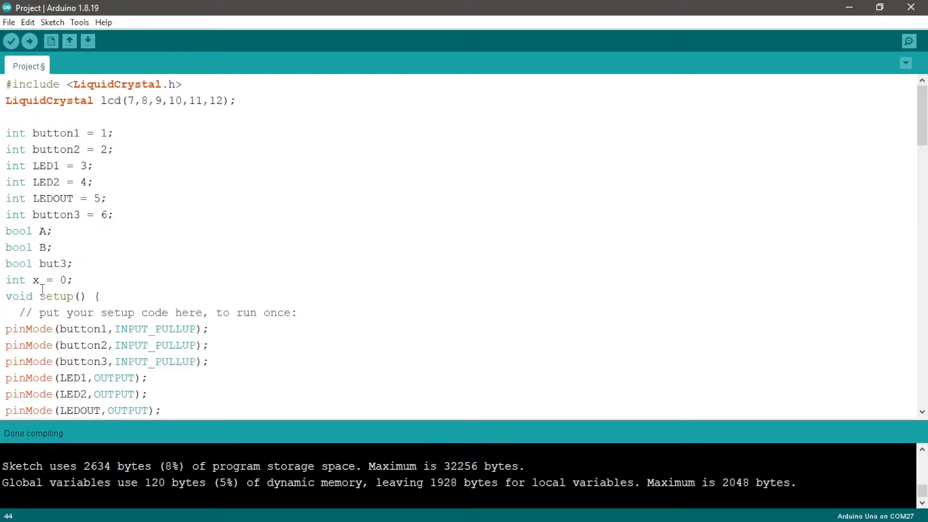
Highlight the branch that switches LEDOUT off, then verify and compile the sketch.
scroll(down, 3)
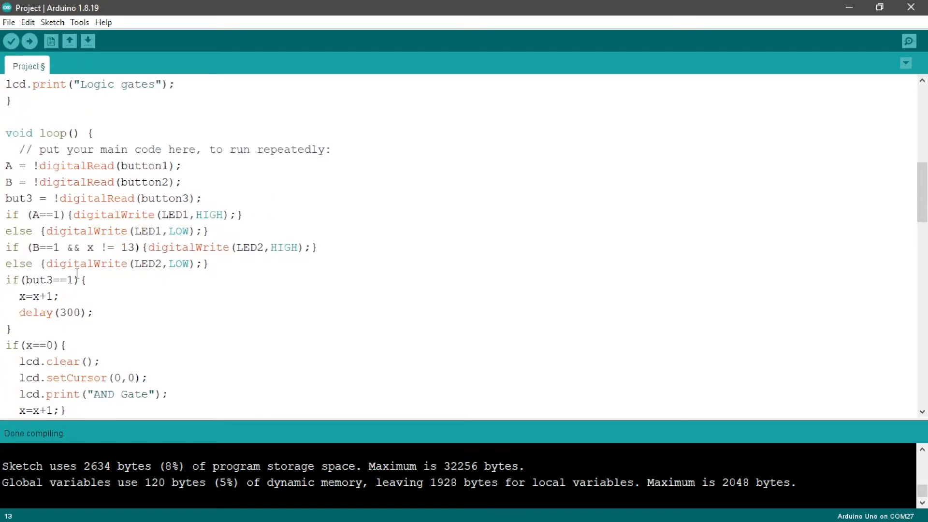
scroll(down, 3)
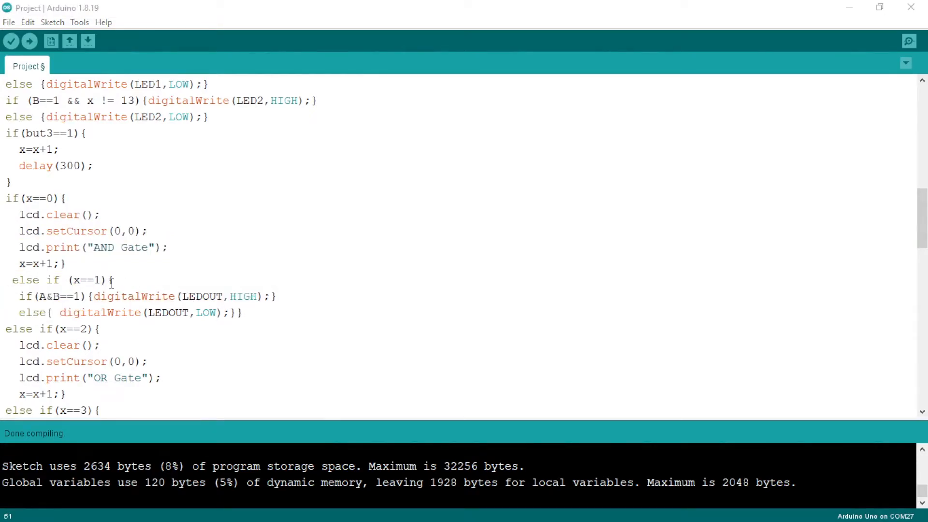
triple_click(59, 280)
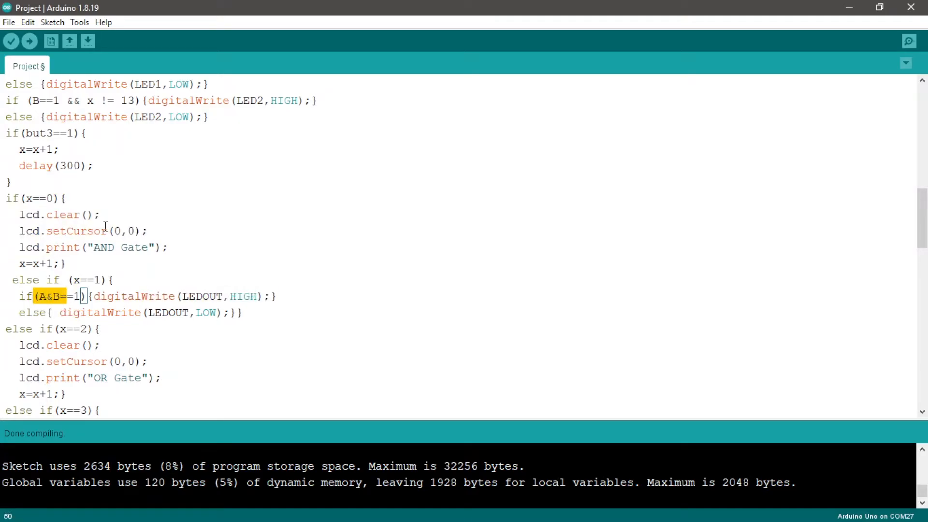
click(64, 199)
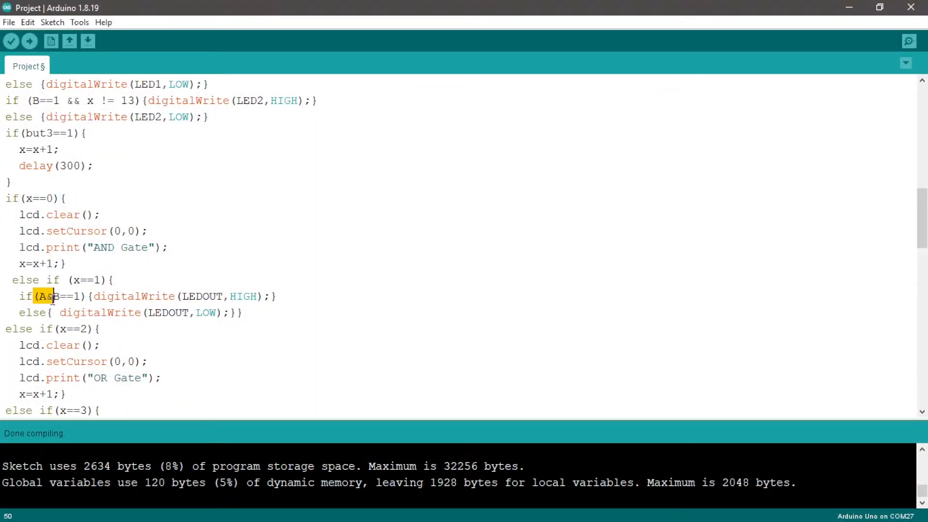
drag(53, 296, 210, 313)
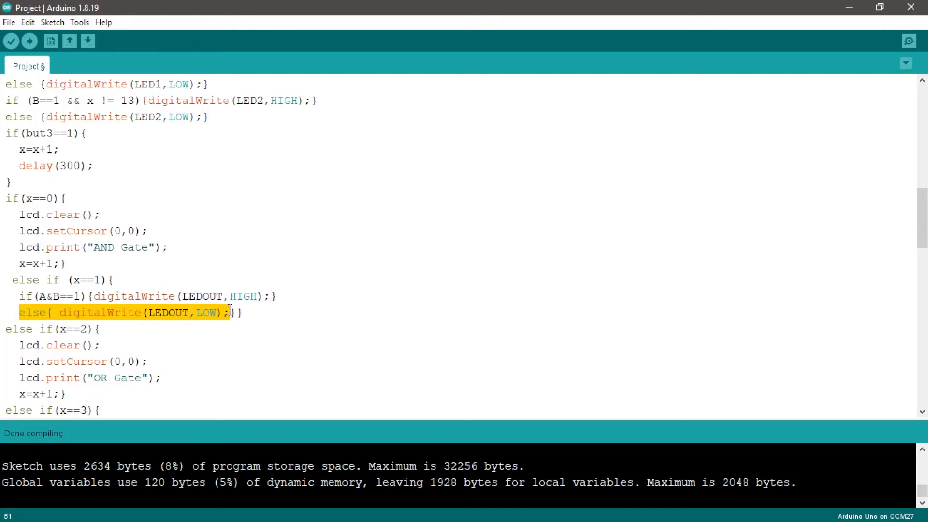
scroll(down, 3)
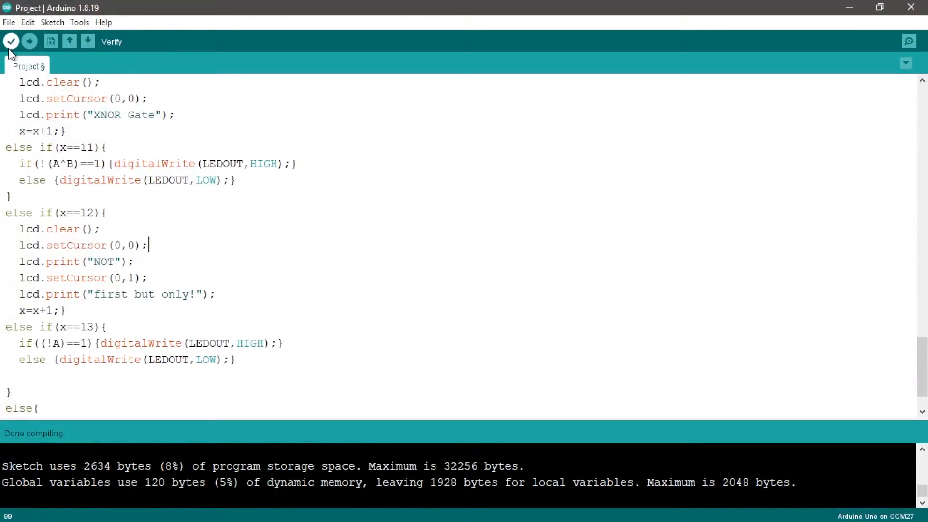
click(11, 41)
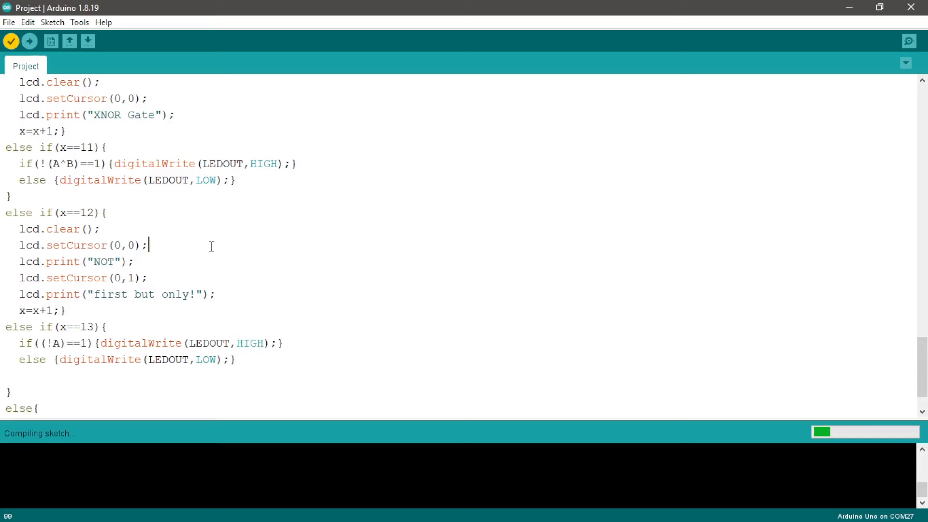